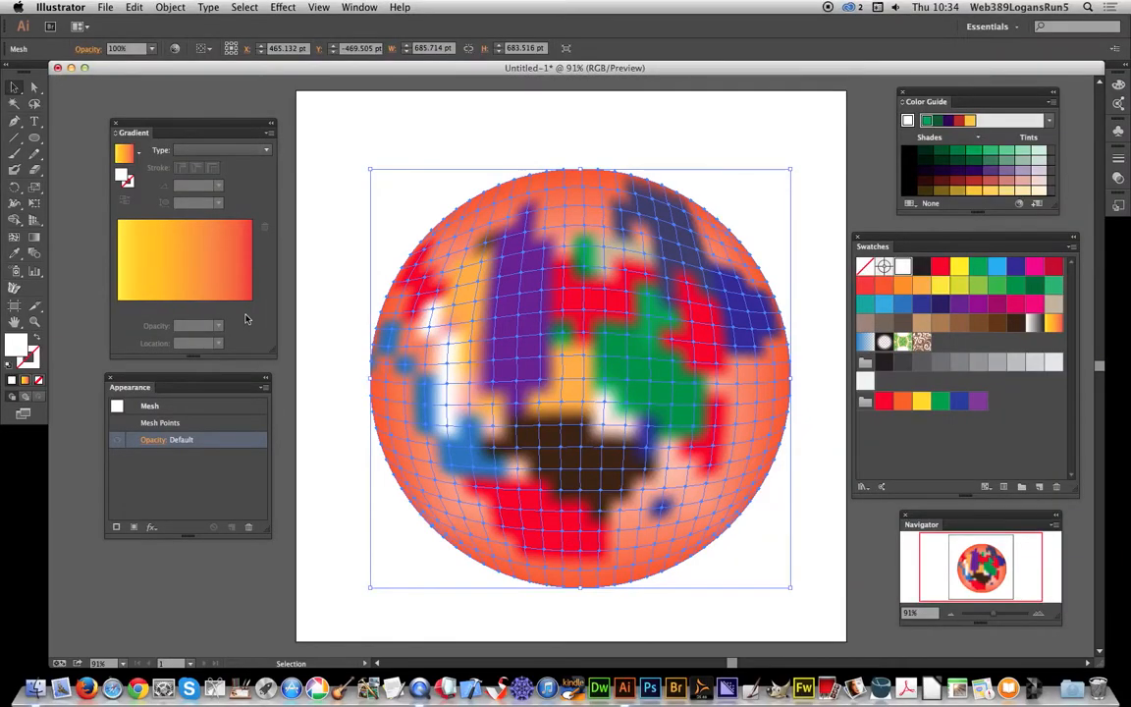
pyautogui.moveTo(369, 48)
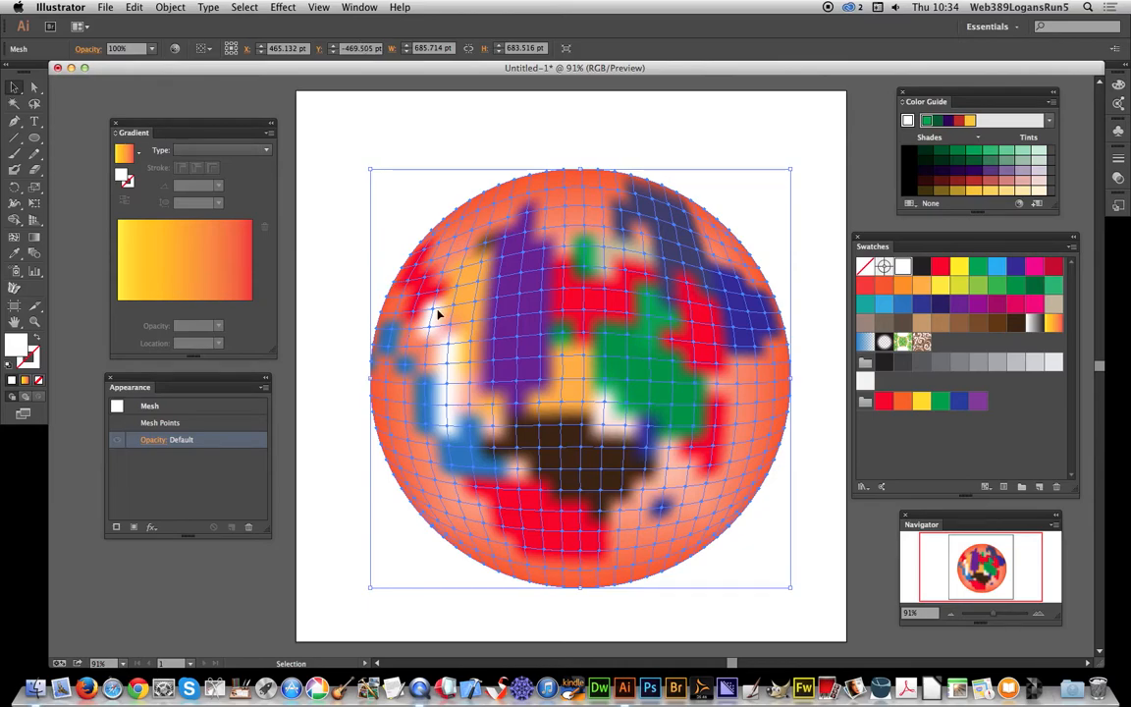
pyautogui.moveTo(602, 435)
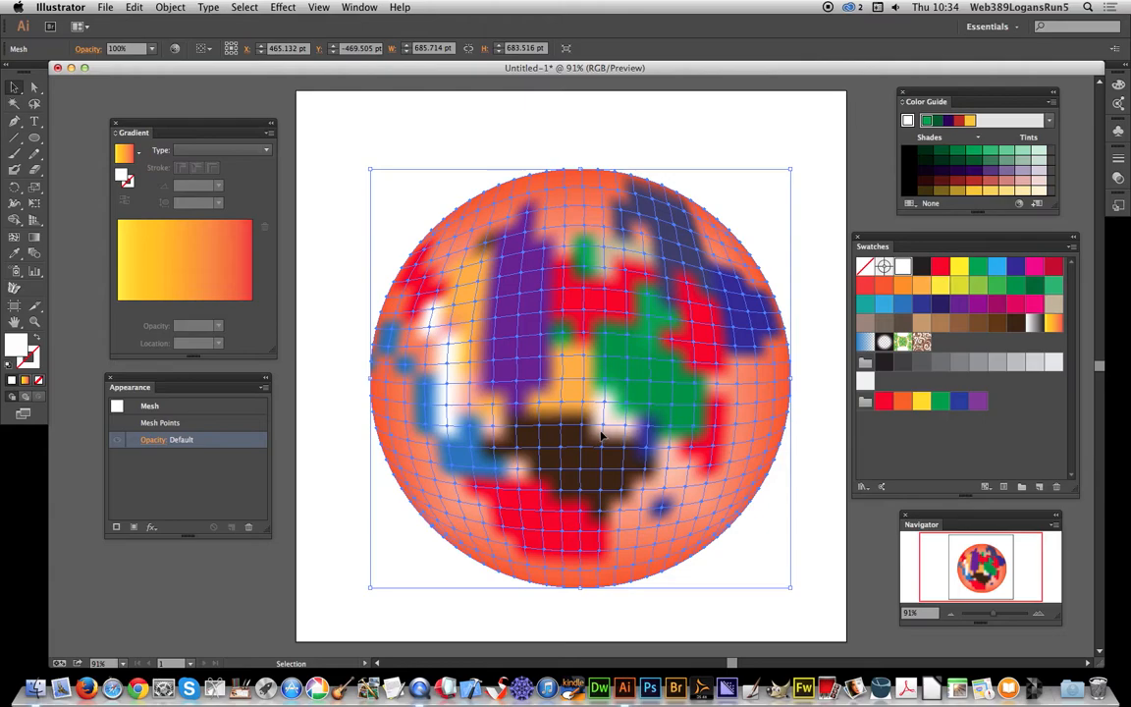
pyautogui.moveTo(248, 404)
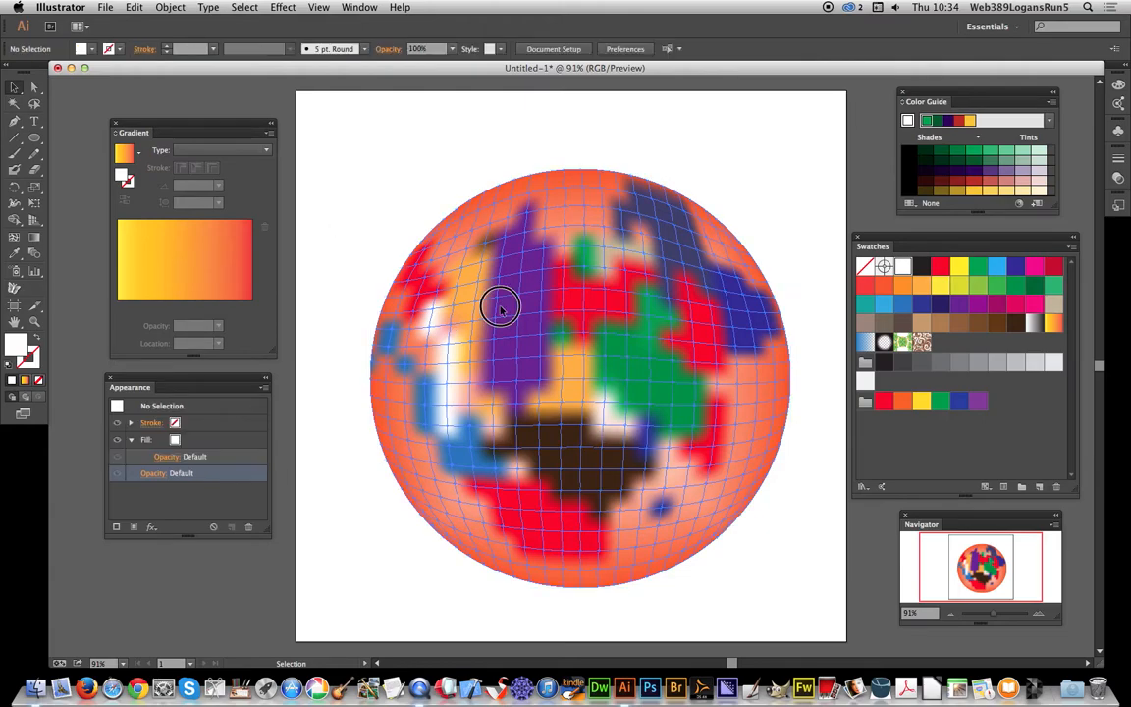
# Select the mesh sphere and give its new fill the orange-red swatch.
pyautogui.click(500, 309)
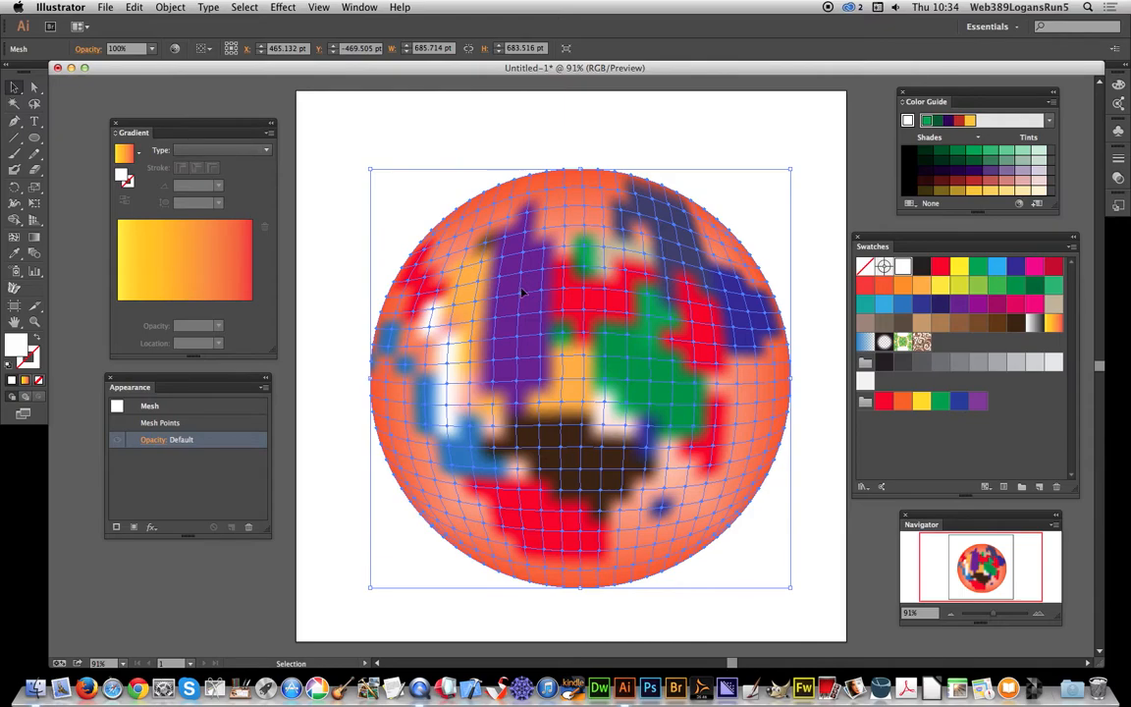
pyautogui.moveTo(504, 314)
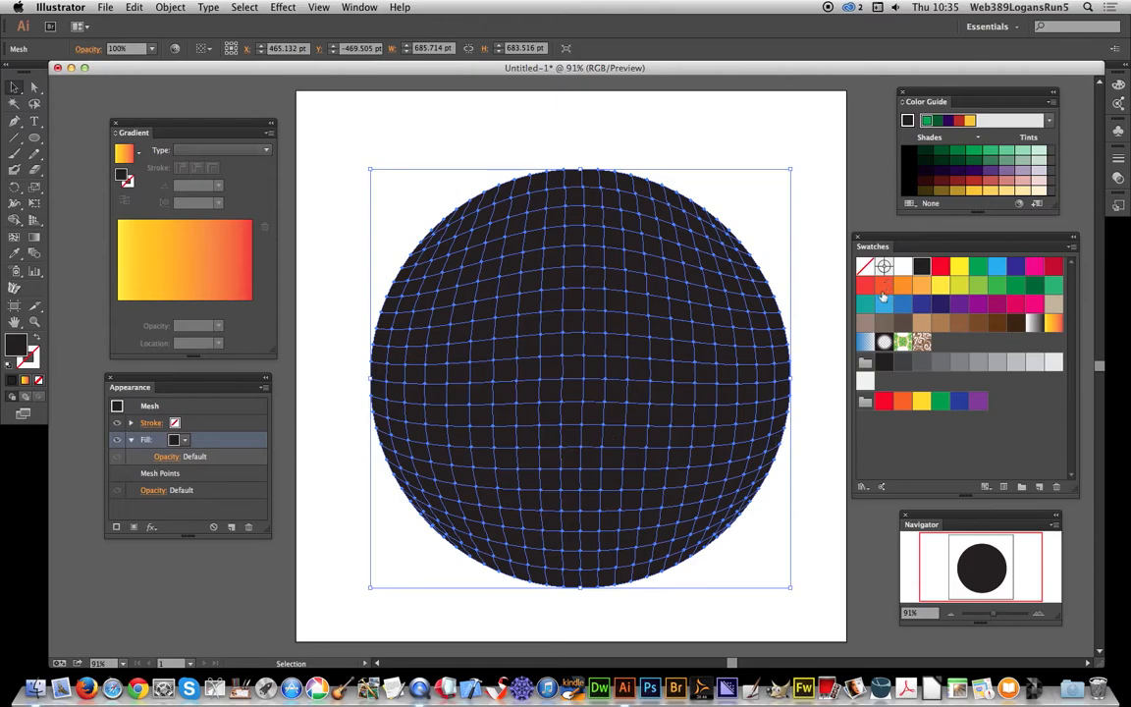
pyautogui.click(880, 283)
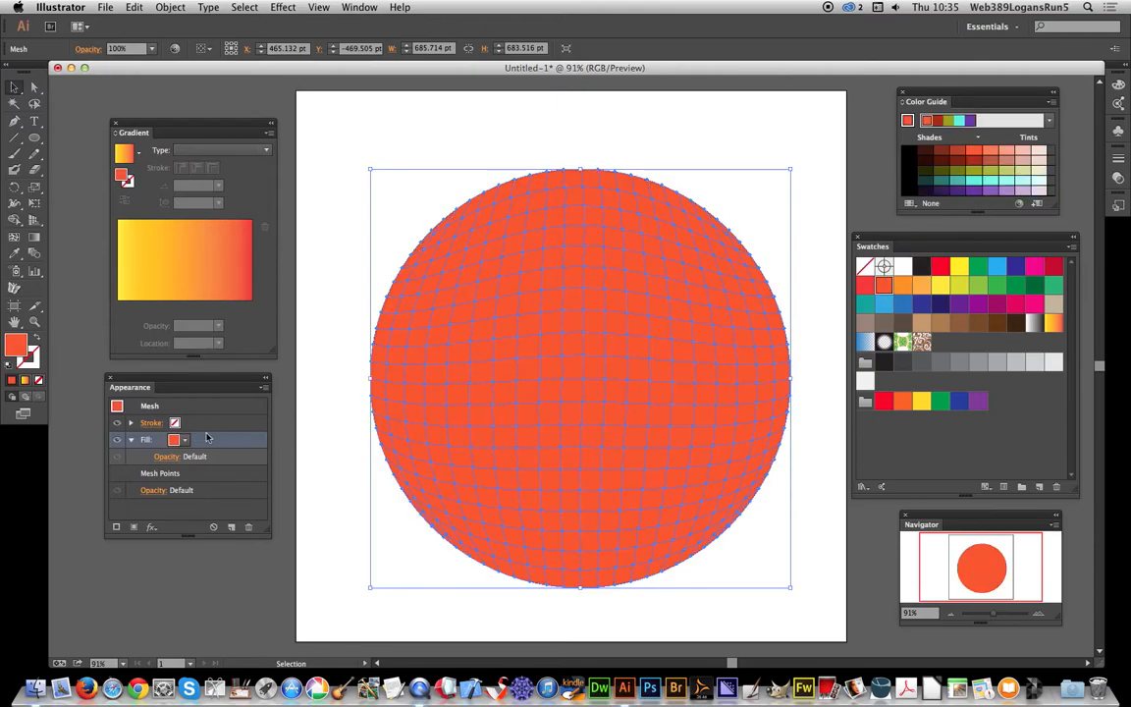
pyautogui.moveTo(165, 457)
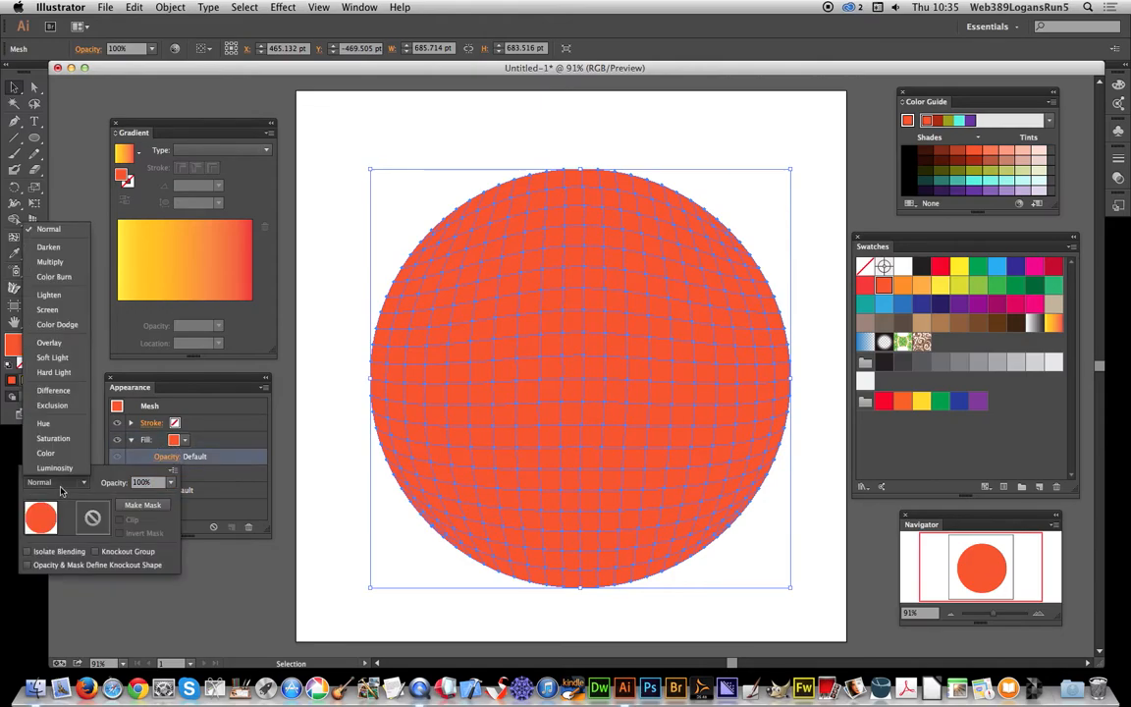
# Choose Difference as the orange-red fill's blending mode.
pyautogui.click(53, 390)
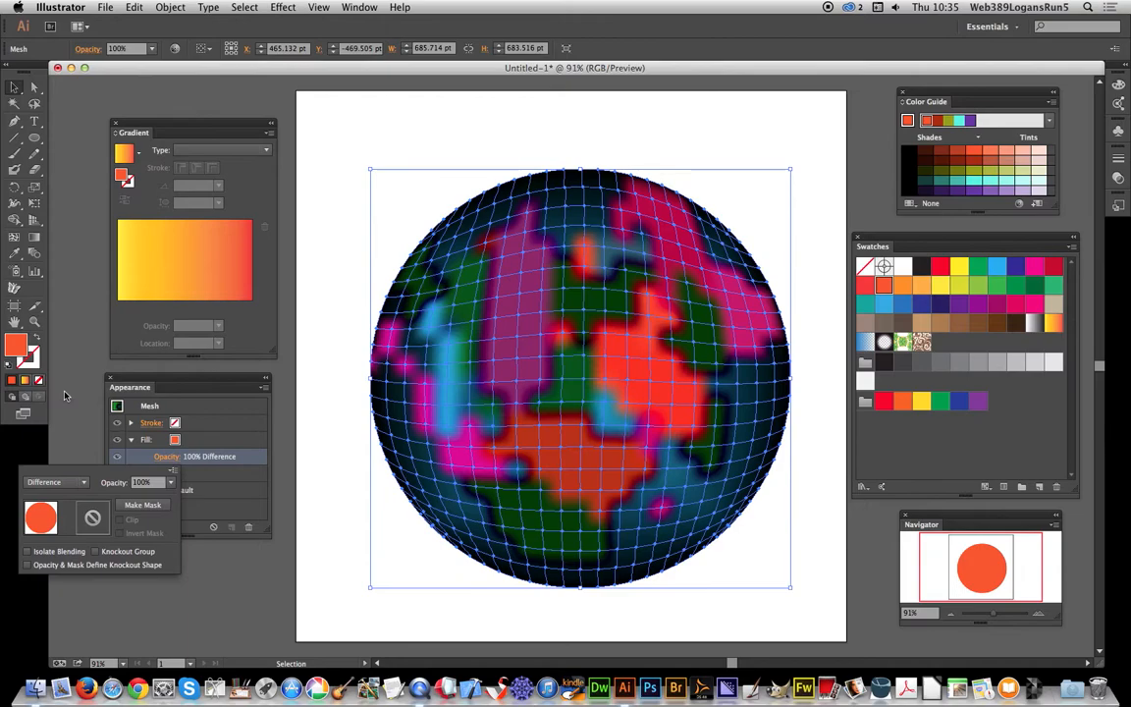
pyautogui.moveTo(627, 312)
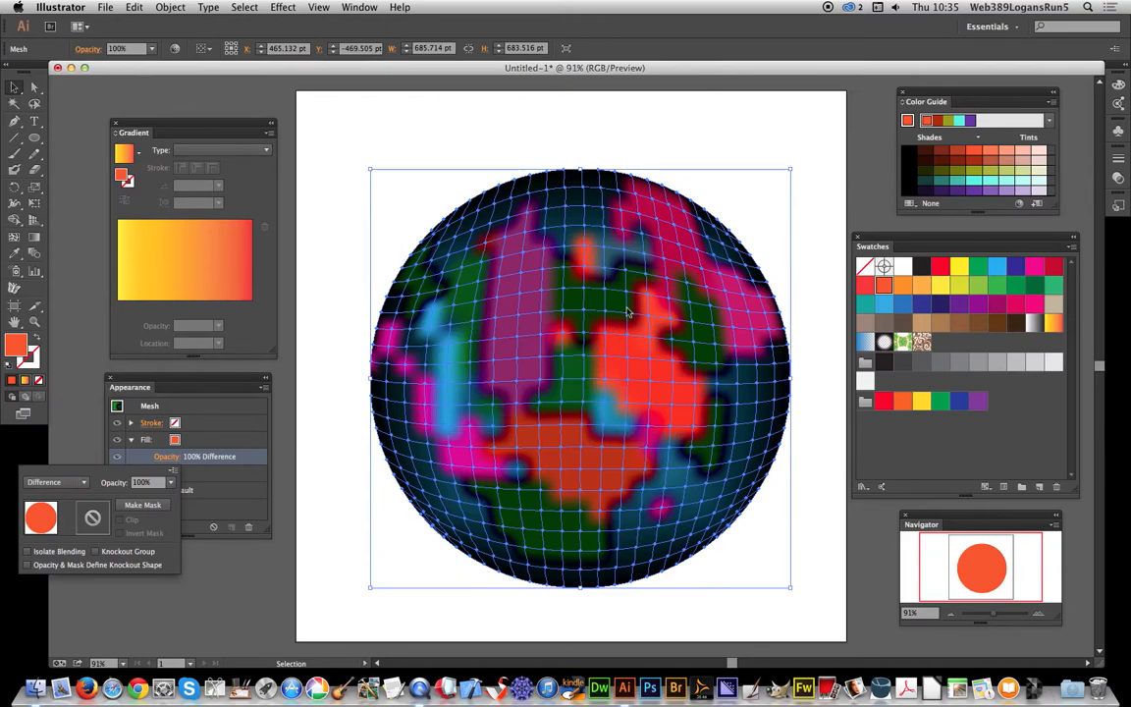
pyautogui.moveTo(604, 318)
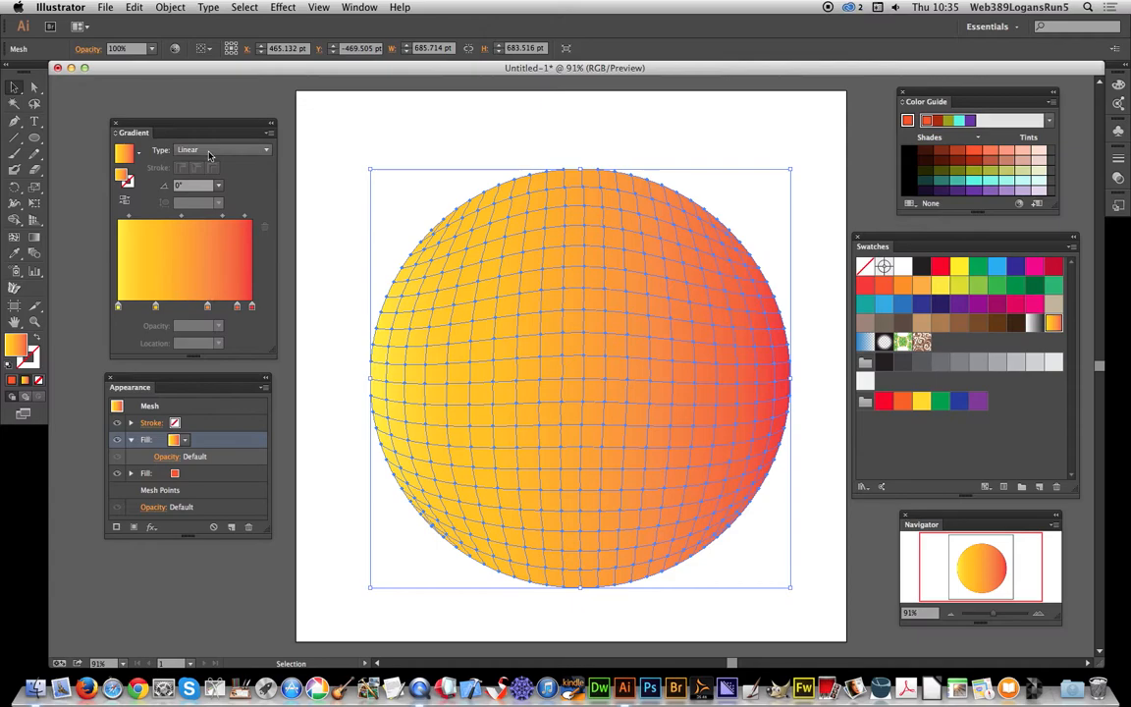
# Make the yellow-red gradient fill radial and pick the Gradient tool.
pyautogui.click(250, 149)
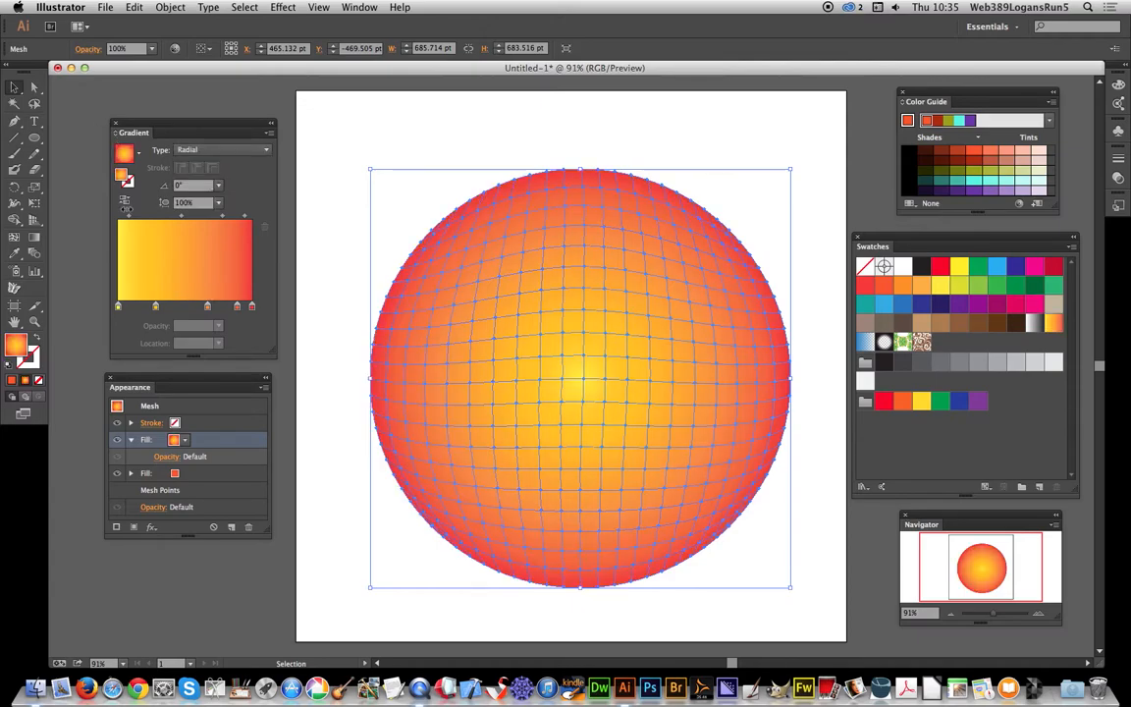
pyautogui.click(13, 240)
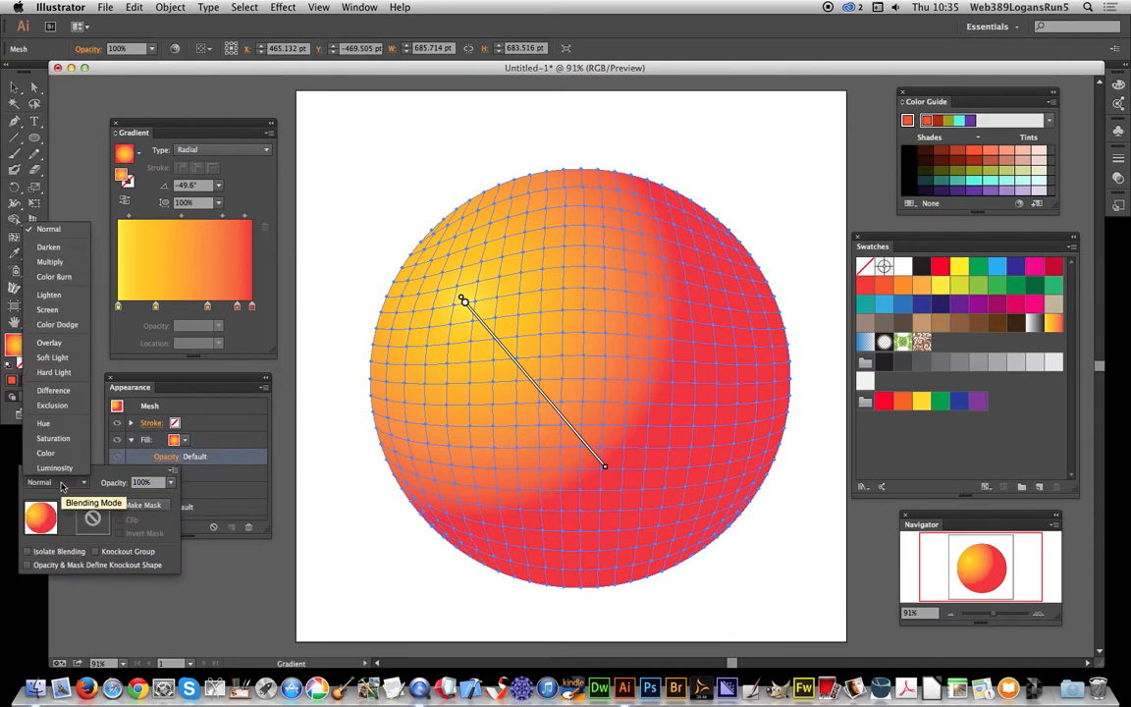
# Preview Overlay and Lighten on the gradient fill, then settle on Difference.
pyautogui.click(62, 483)
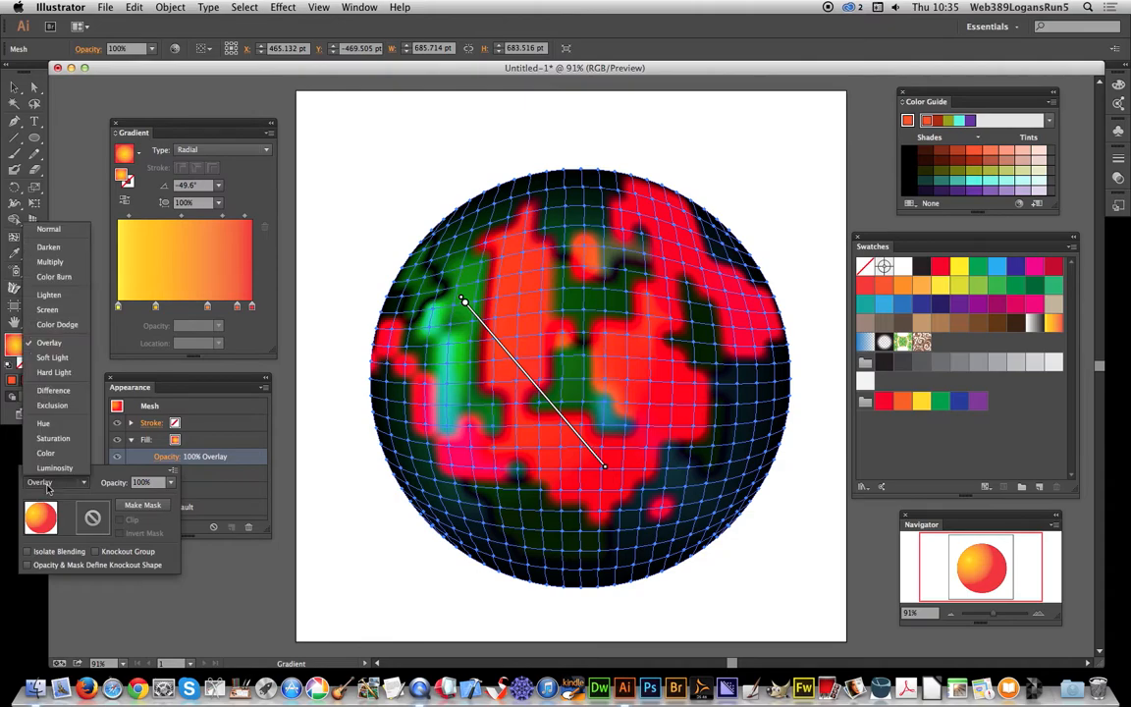
pyautogui.click(47, 295)
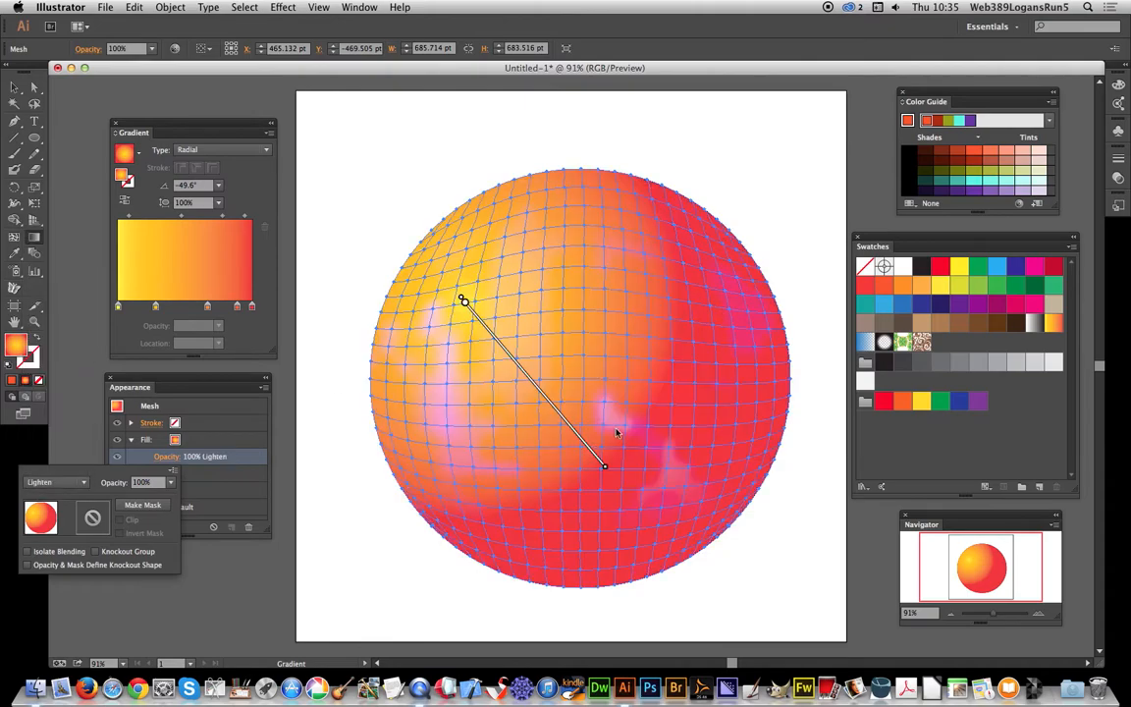
pyautogui.click(54, 483)
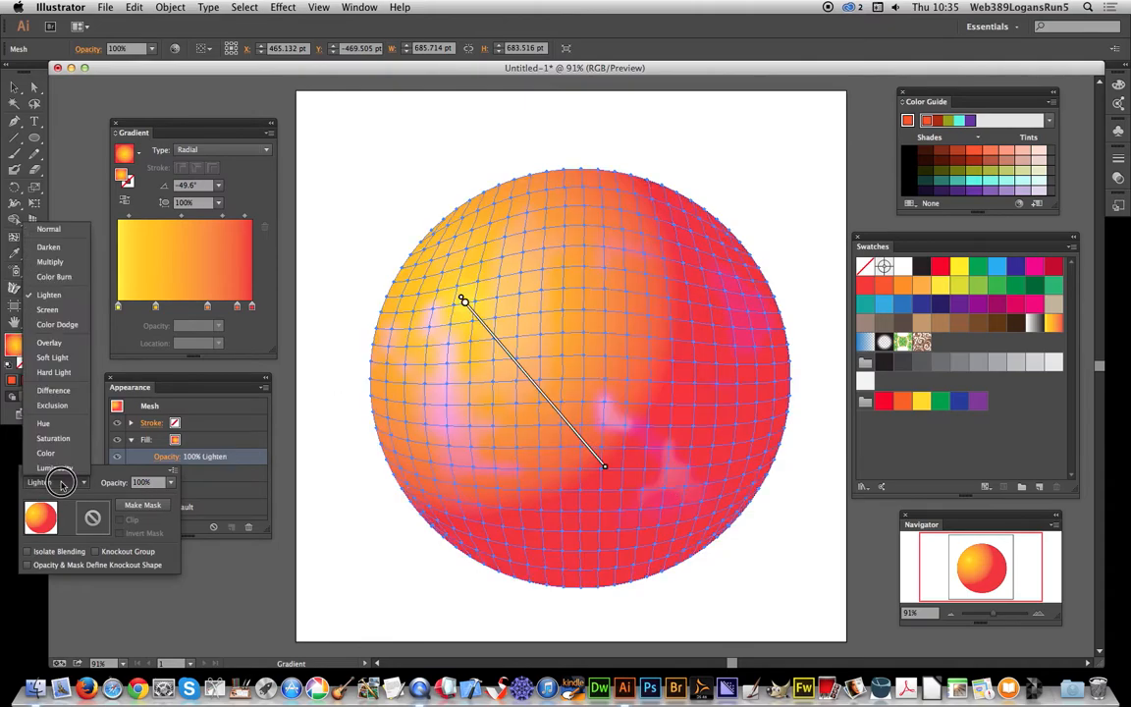
pyautogui.click(51, 390)
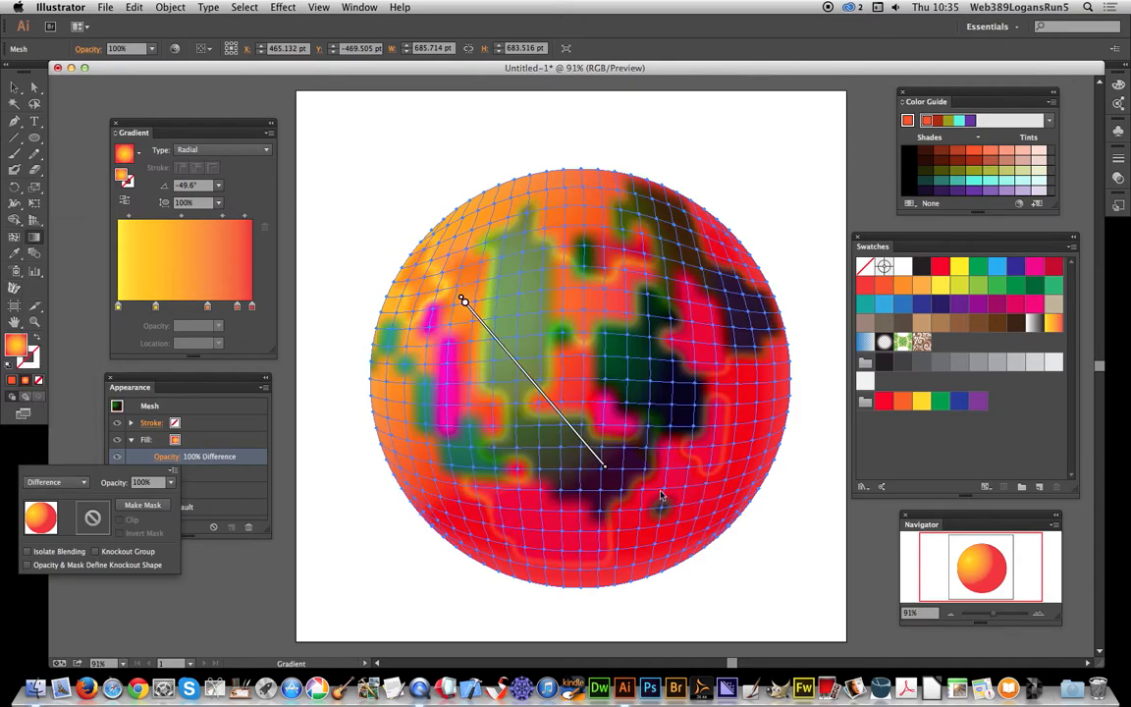